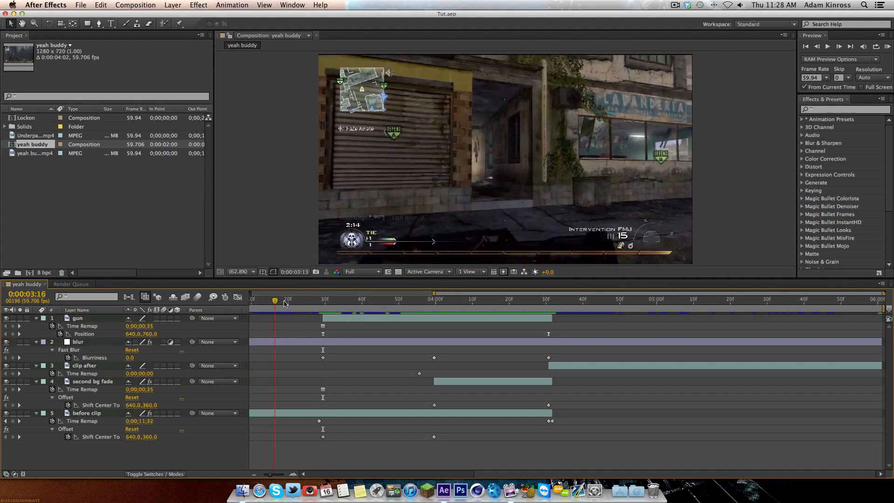
Create Comp 1 at 1280 wide with the Montage preset and confirm the composition settings
drag(274, 299, 350, 299)
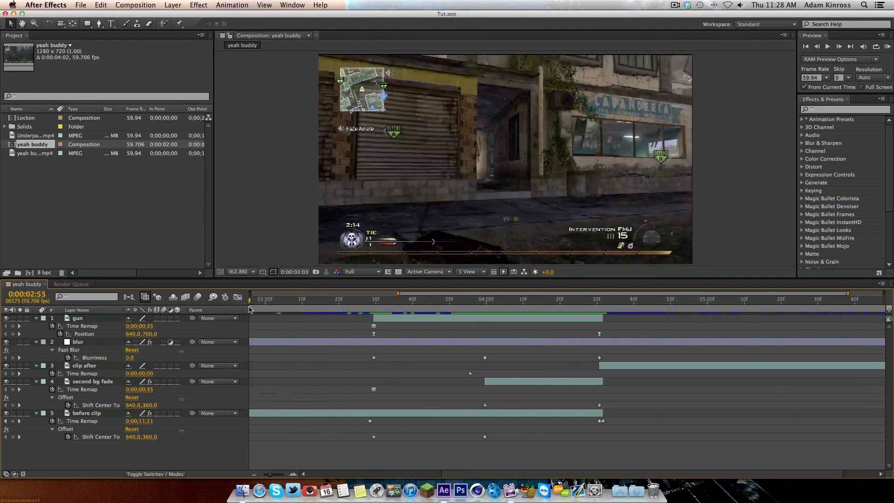
click(302, 299)
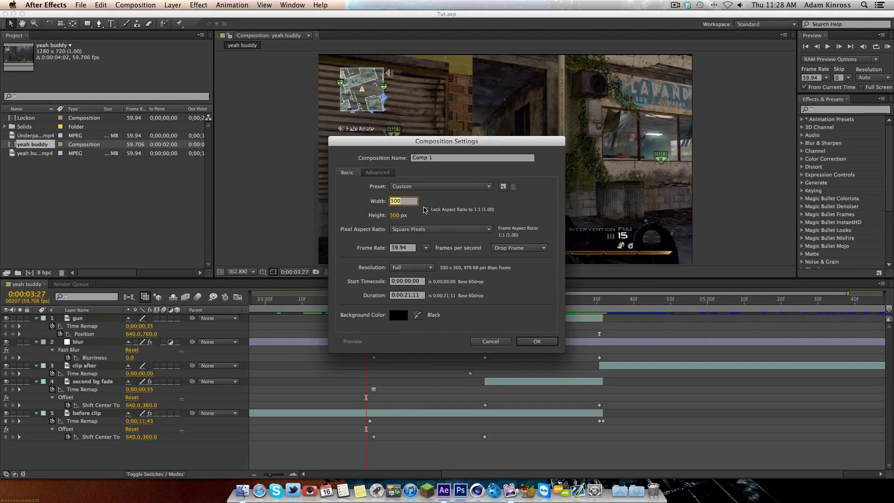
text(1280)
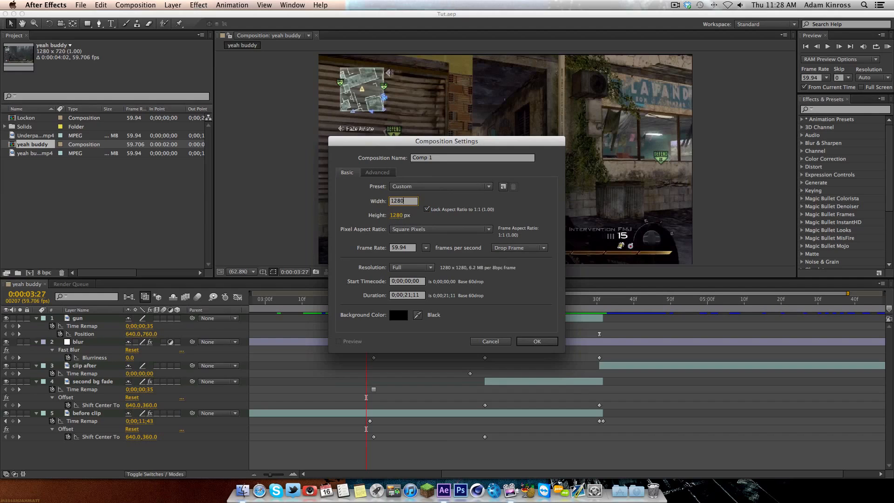
click(426, 209)
text(720)
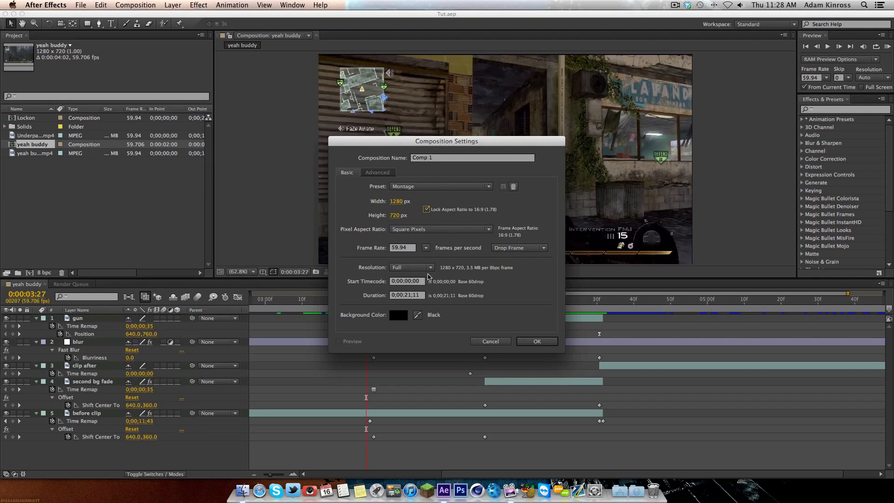
click(536, 341)
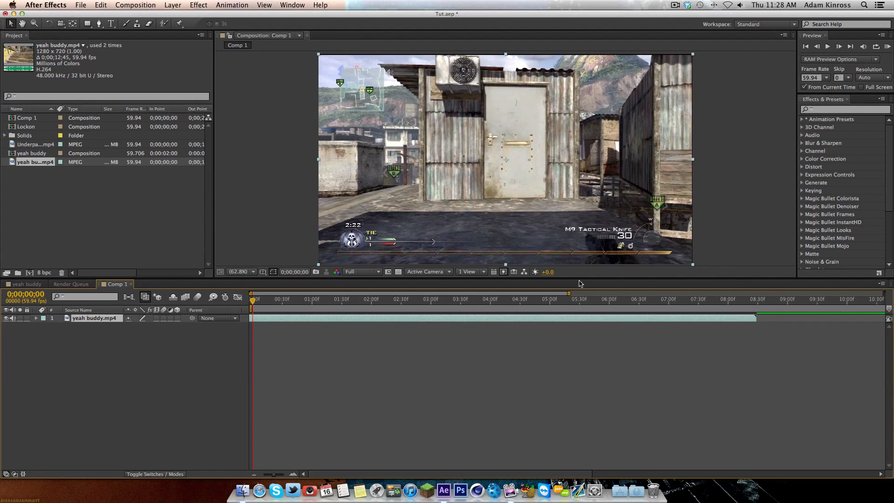
Pick the yeah buddy clip's end near 4:30 and scrub back to the 5:30 cut point
click(519, 299)
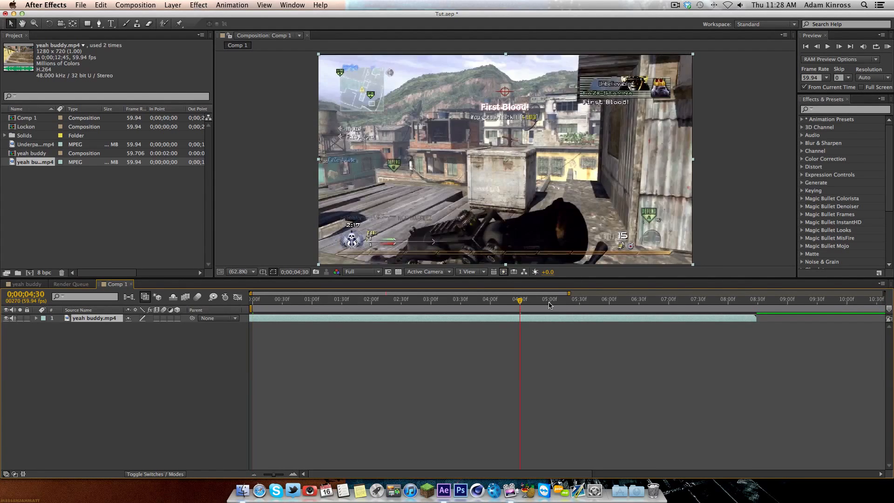
click(549, 299)
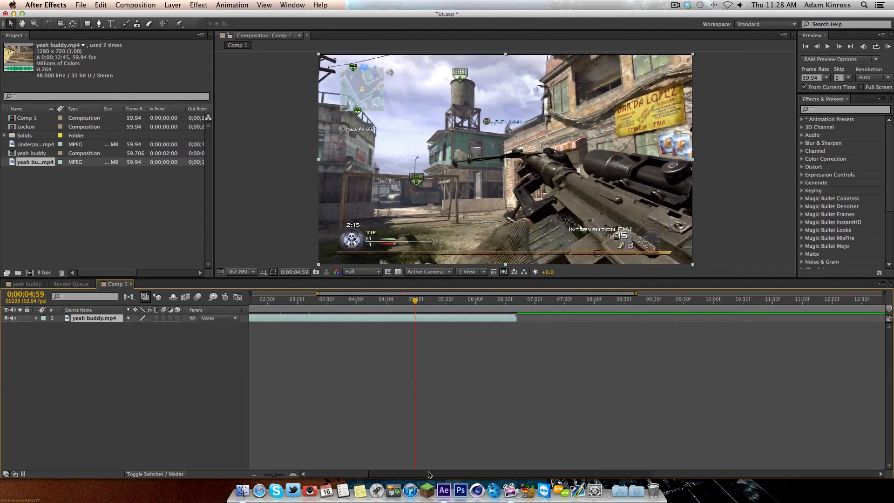
drag(414, 299, 421, 299)
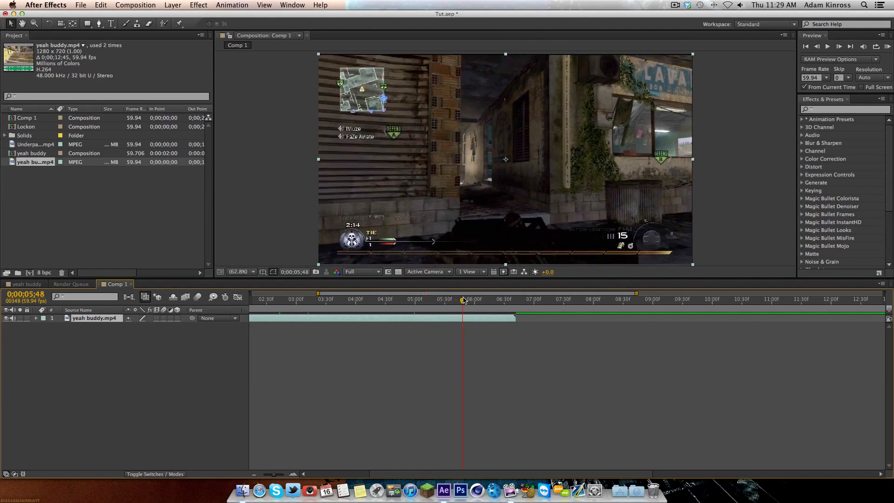
drag(463, 299, 456, 299)
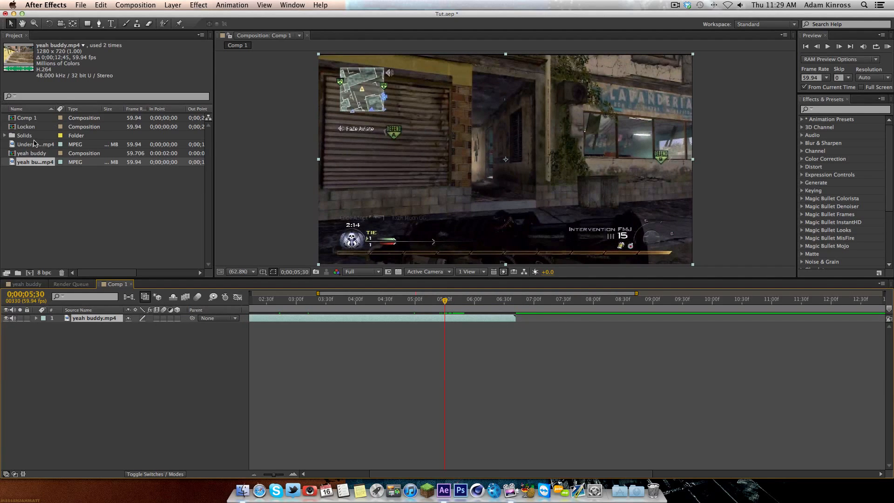
Pick the Underpass Spawn sicker clip to place above yeah buddy at the 5:30 cut
click(35, 143)
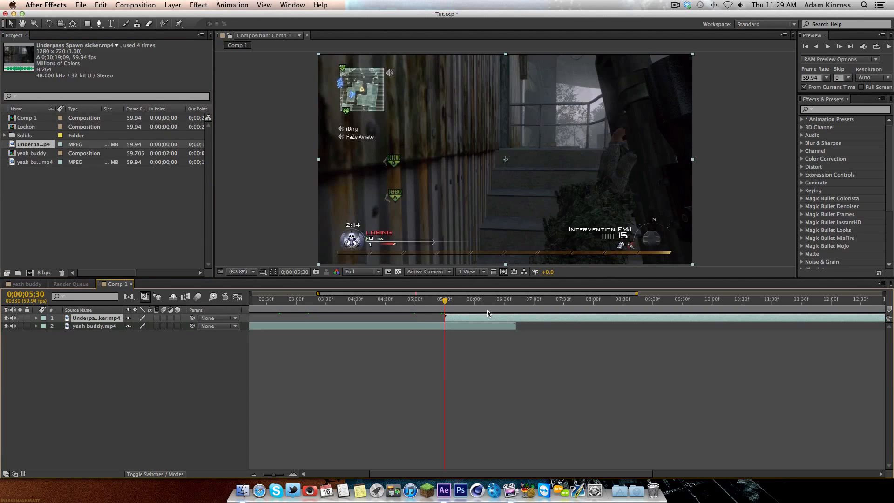
mouse_move(26, 294)
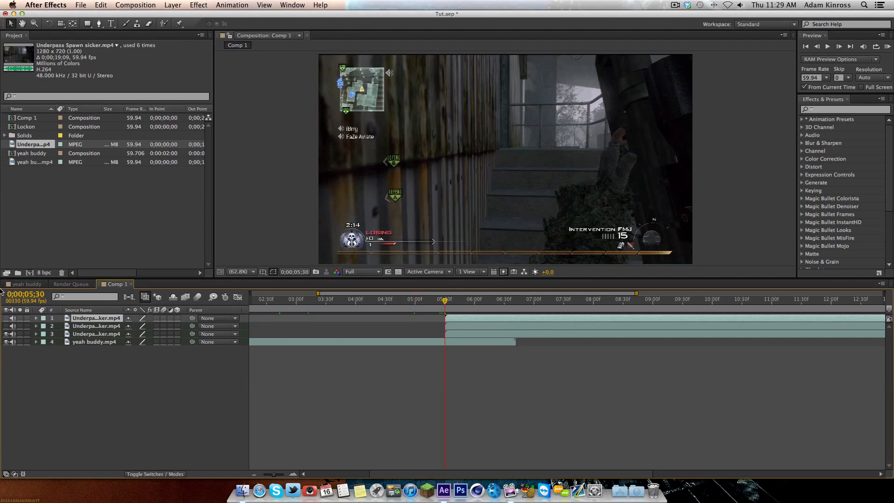
mouse_move(507, 319)
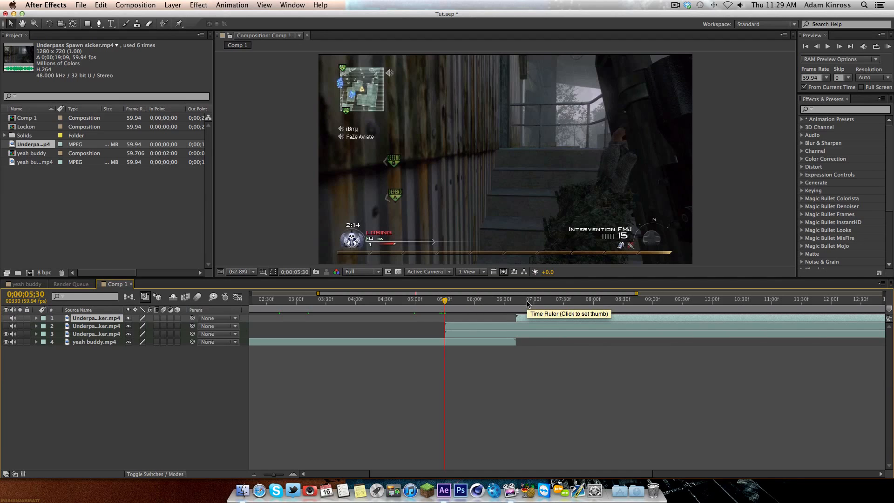
mouse_move(441, 296)
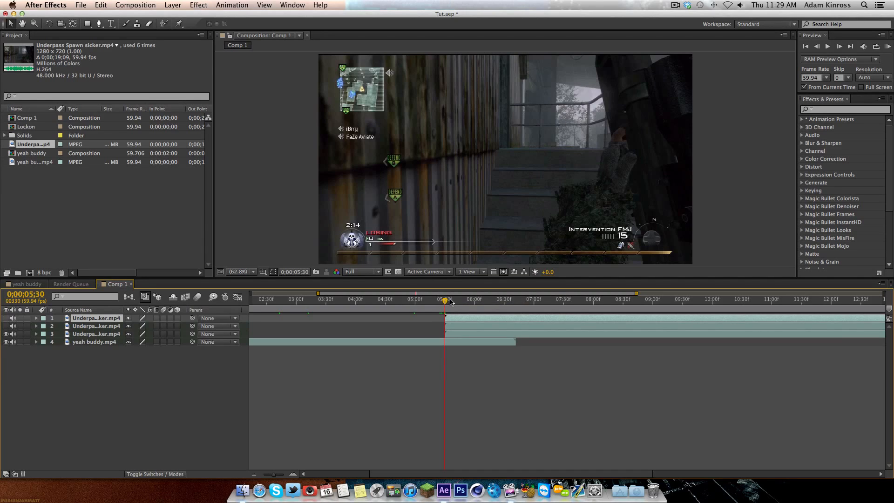
mouse_move(441, 351)
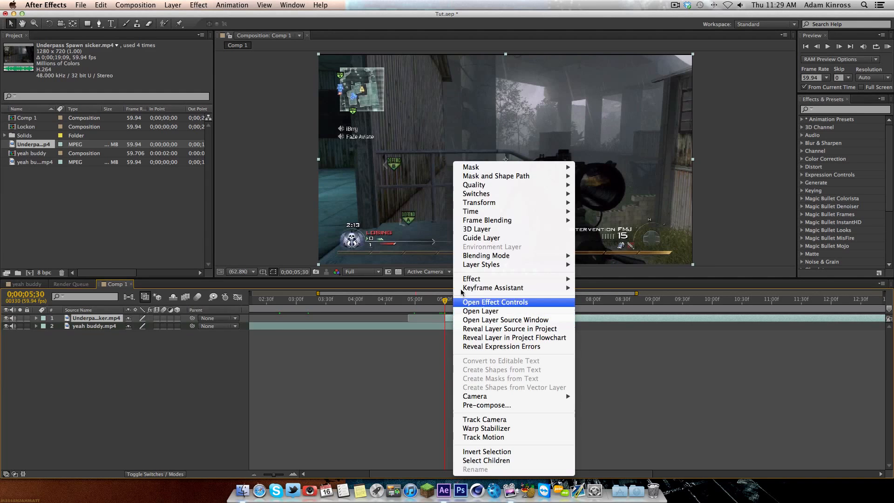
mouse_move(471, 212)
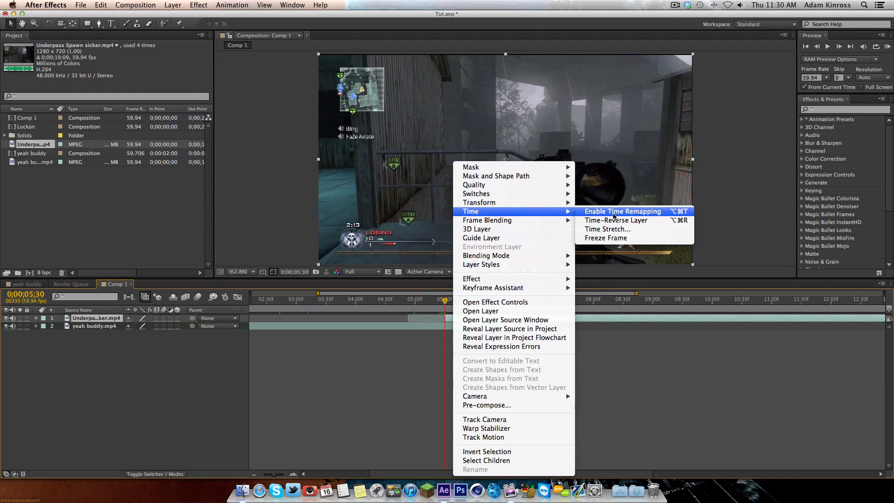
Turn on time remapping for the Underpass Spawn sicker layer
click(622, 211)
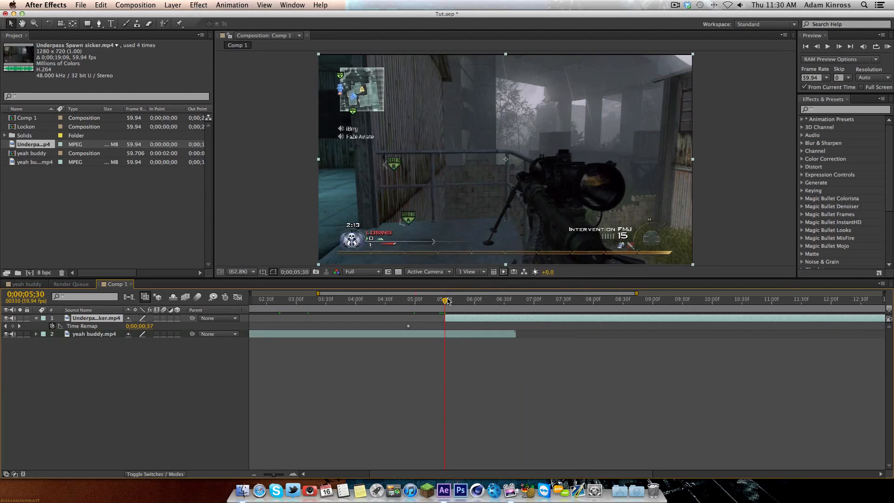
mouse_move(447, 301)
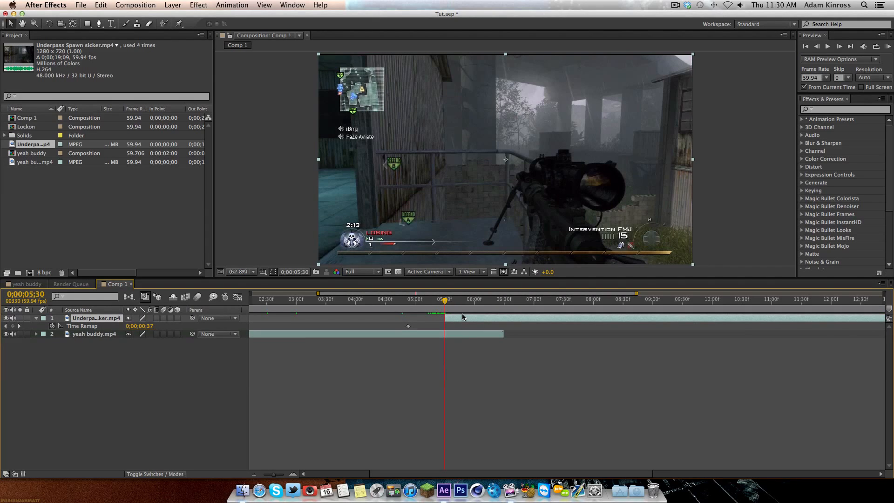
mouse_move(122, 301)
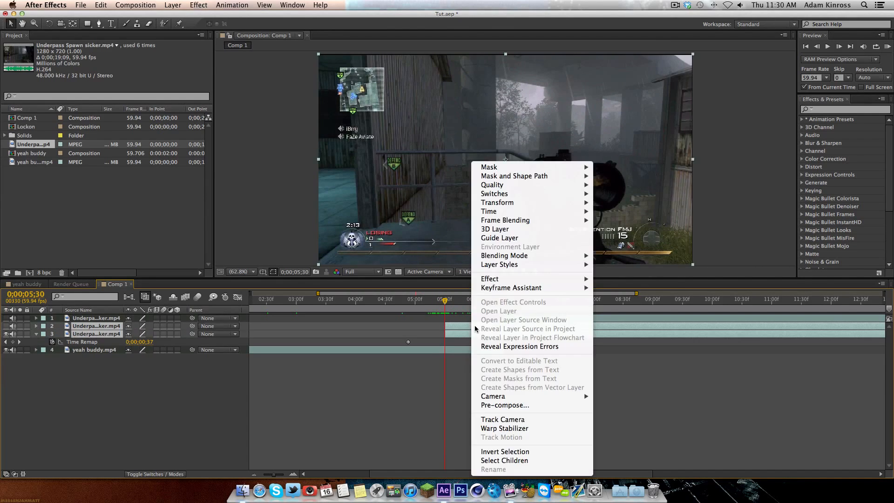
mouse_move(489, 211)
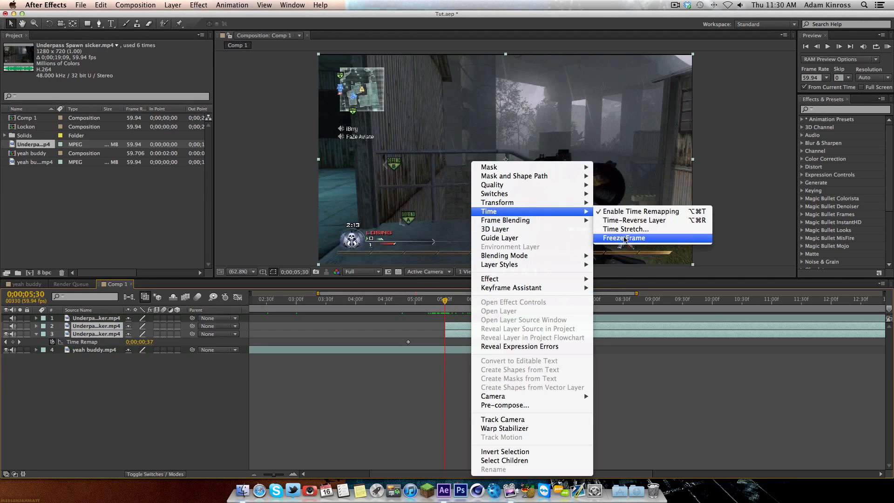
Freeze an Underpass Spawn copy on its frame at the 5:30 cut
click(624, 237)
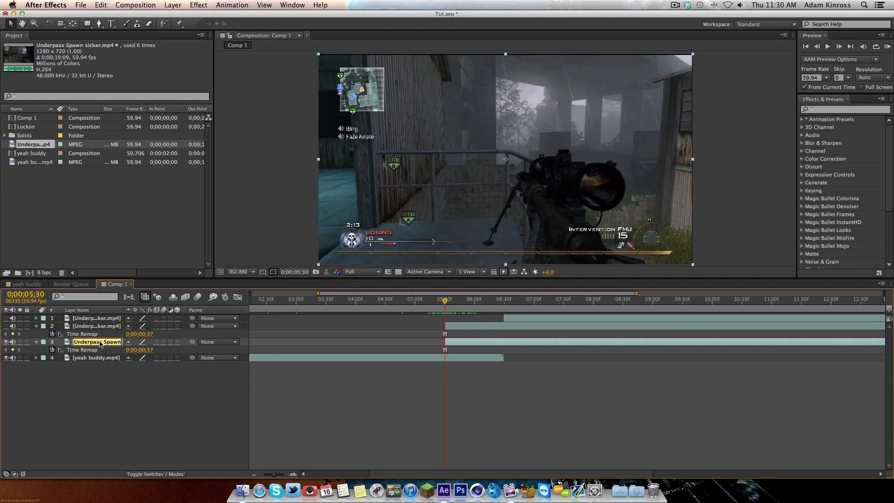
Name the layers gun, before clip and gun background
text(gun)
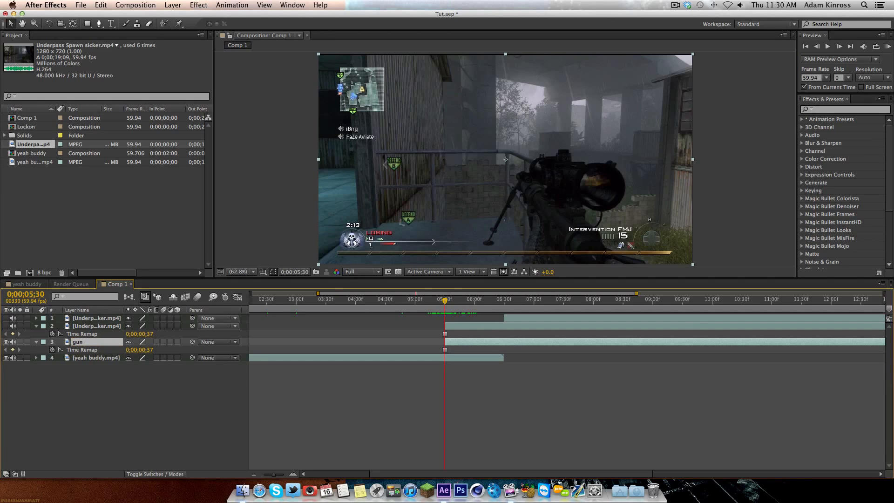
click(96, 317)
text(after clip)
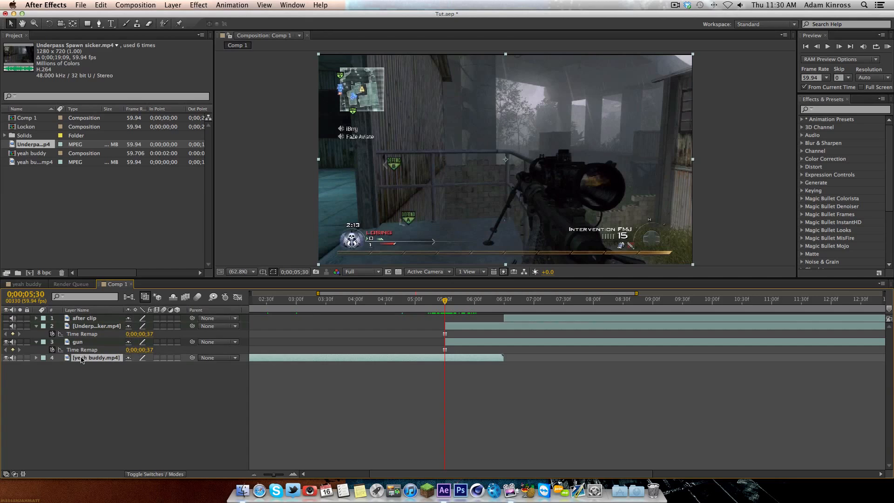
text(before clip)
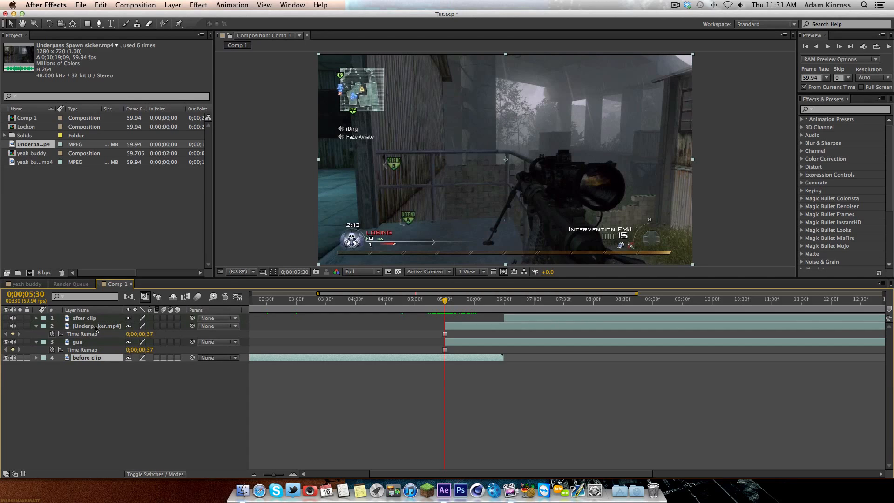
double_click(96, 326)
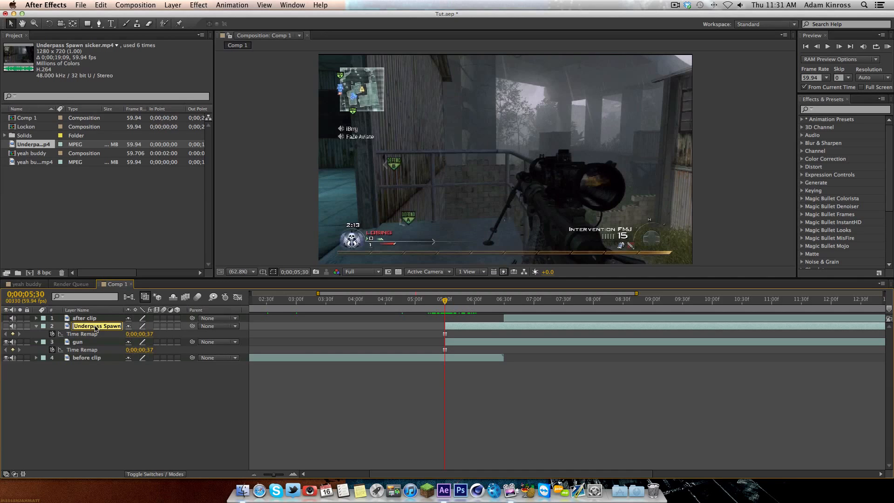
text(gun background)
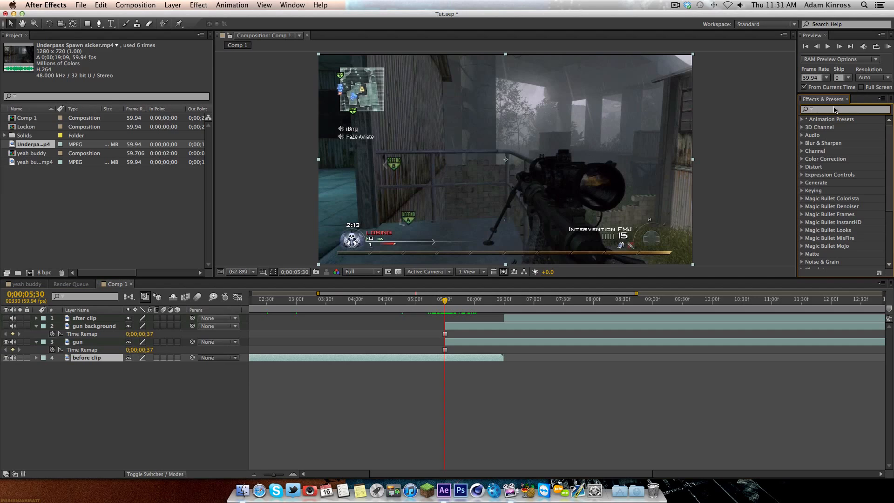
Search 'offset' and apply Distort > Offset to the before clip layer
text(offset)
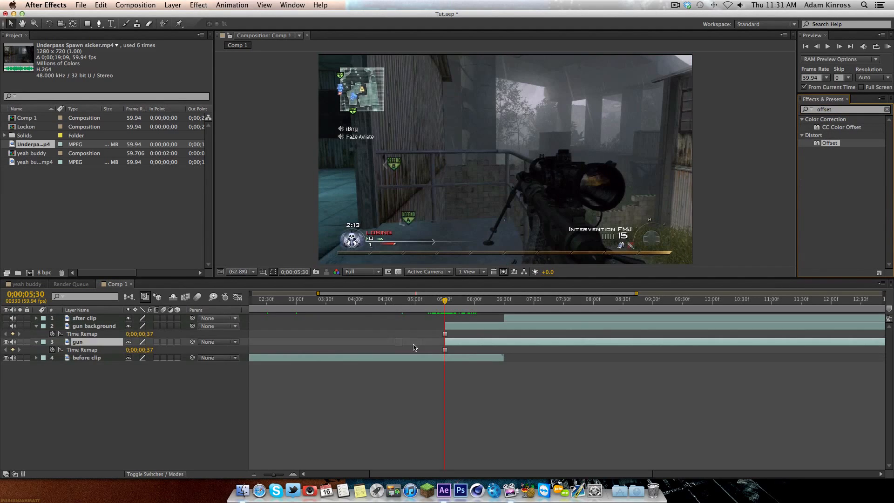
click(86, 357)
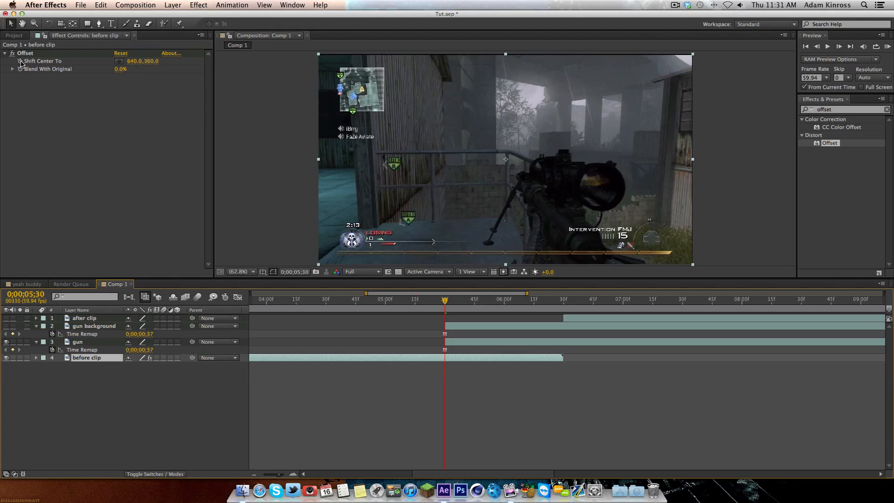
Keyframe before clip's Offset shift at 640,360 and enable time remapping via layer options
double_click(87, 358)
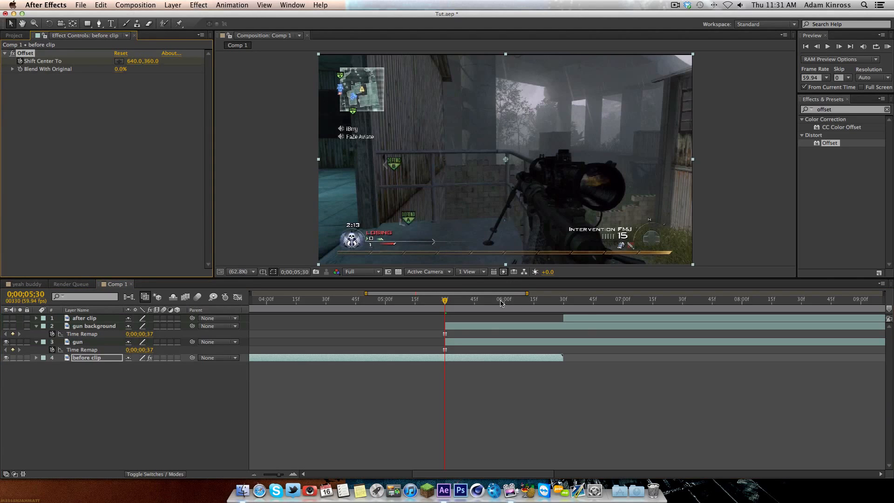
click(504, 299)
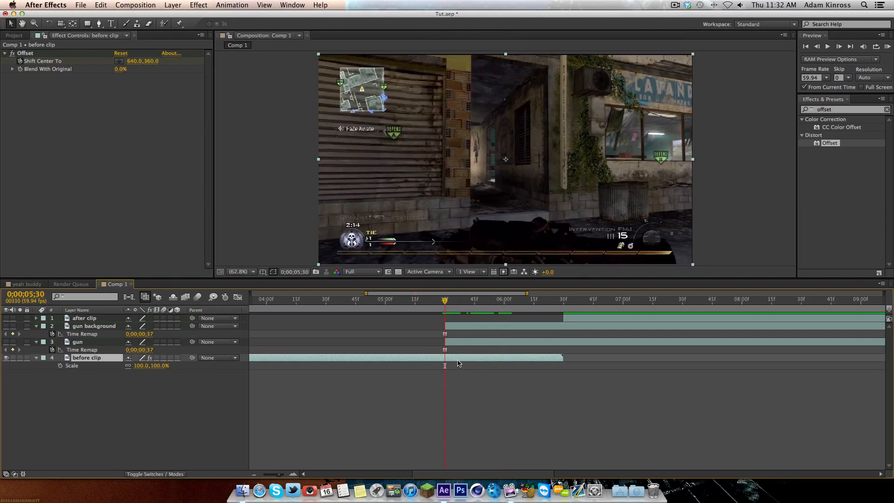
right_click(446, 365)
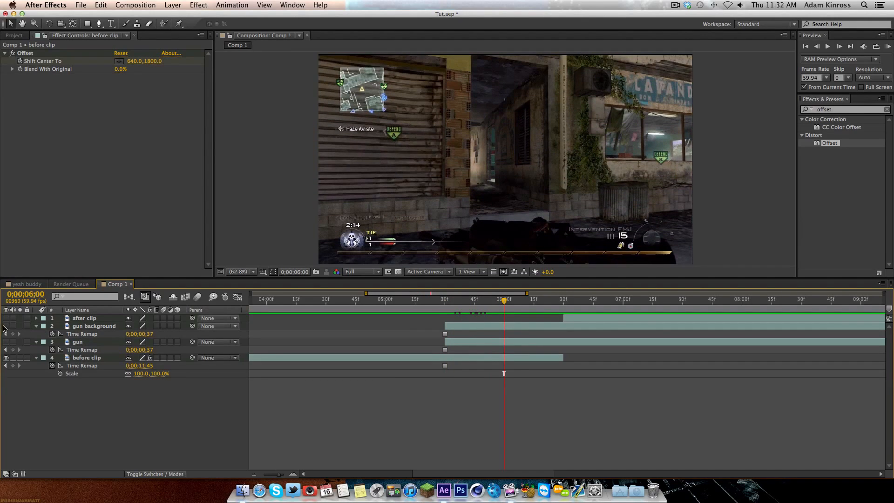
Give gun background the Offset effect with its shift starting at 640,360
click(93, 326)
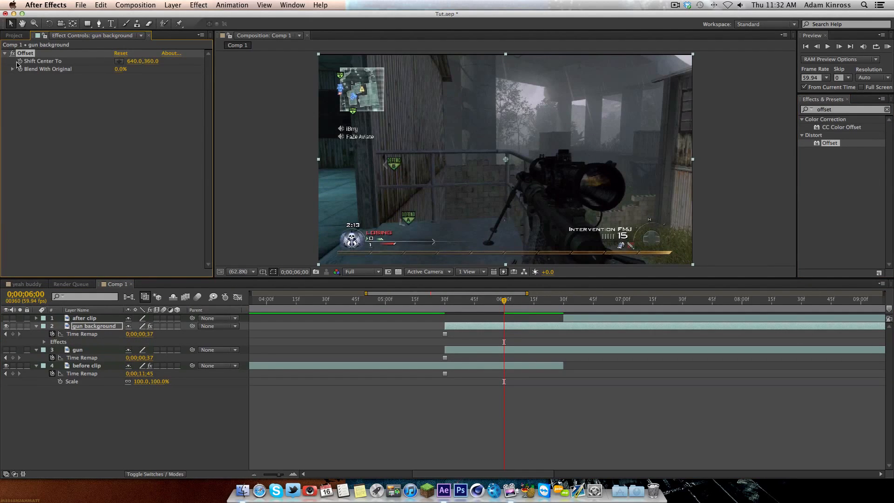
click(86, 365)
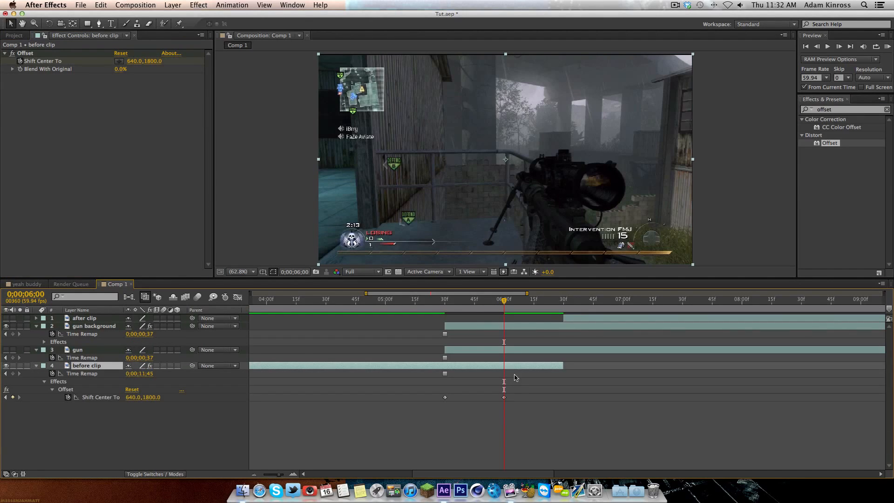
mouse_move(839, 110)
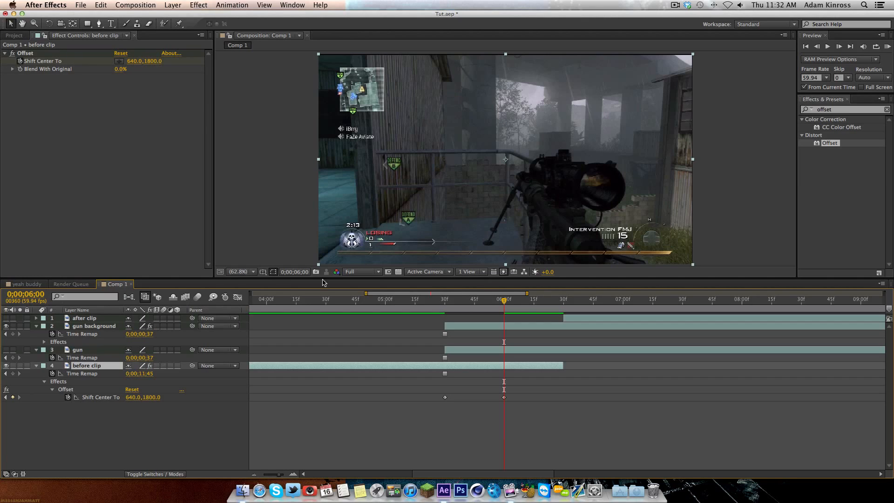
click(94, 326)
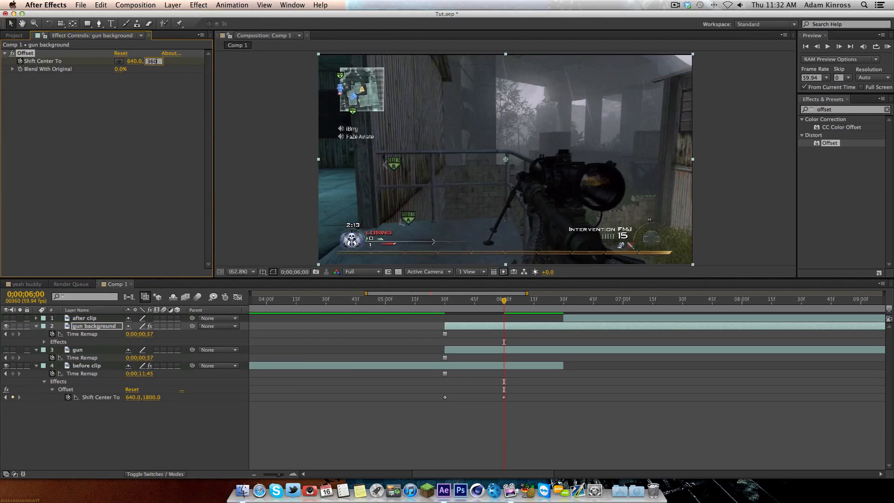
text(360)
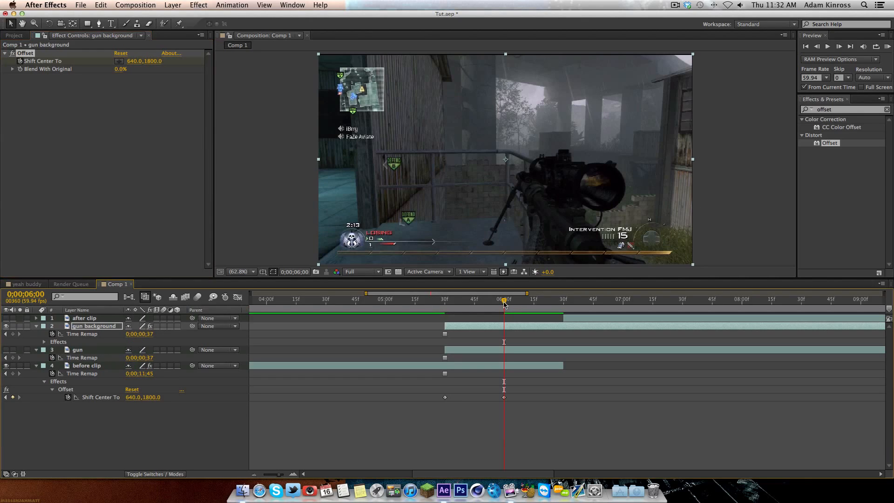
mouse_move(57, 318)
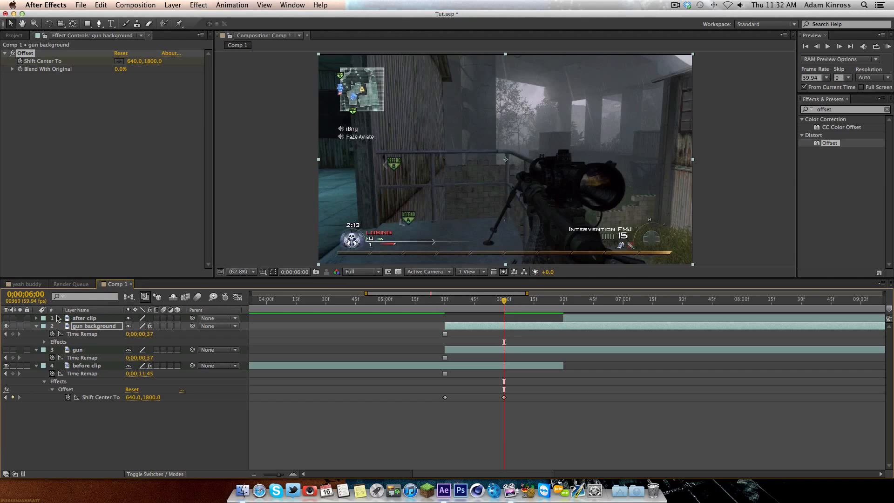
End gun background's offset scroll at 640,1800 and scrub back across the transition
click(35, 333)
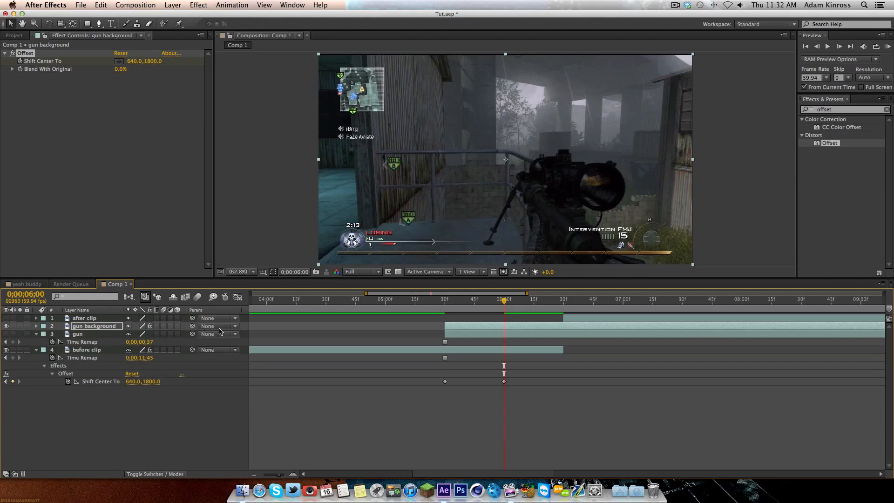
click(34, 327)
text(360)
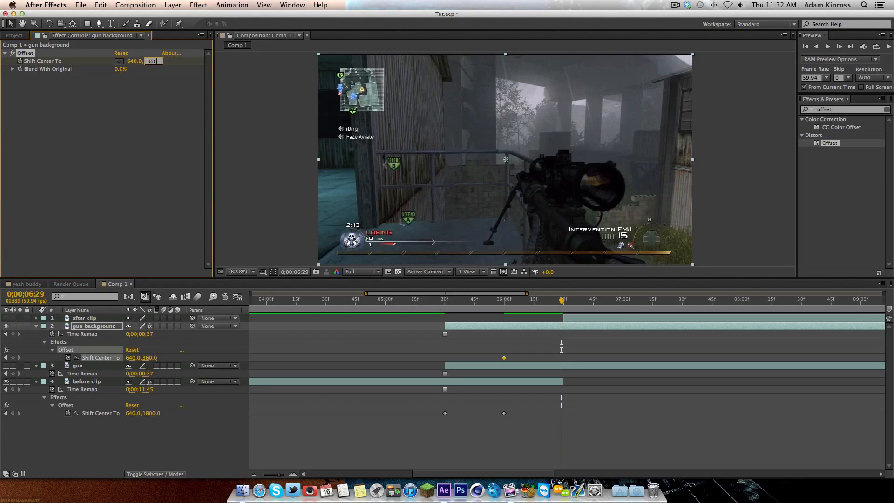
text(1800.0)
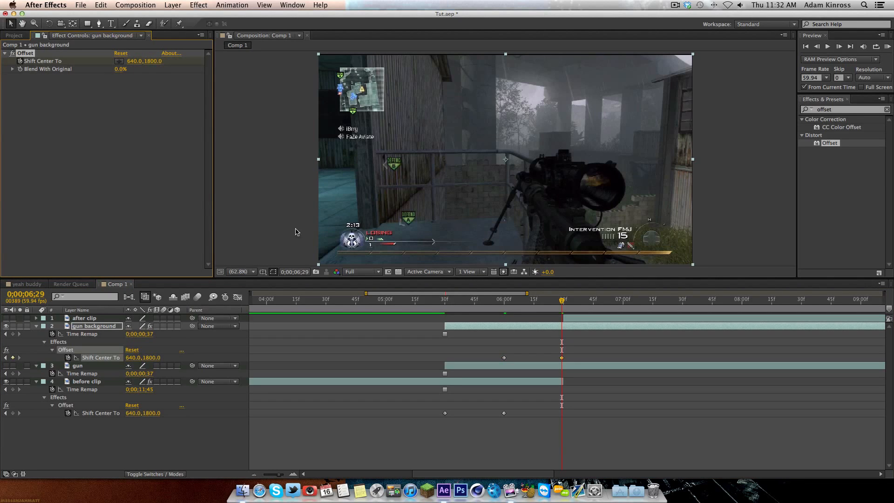
drag(562, 299, 476, 299)
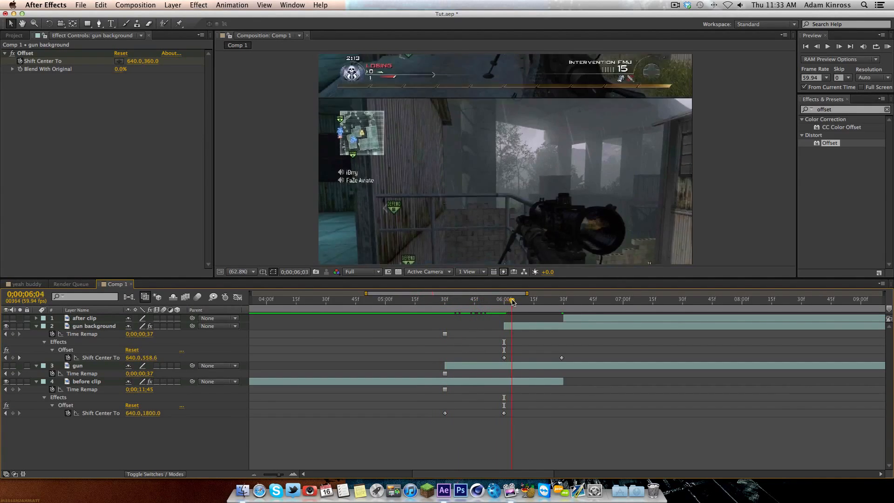
Preview the offset scroll transition past the cut with gun background trimmed to 6;00
drag(512, 299, 575, 300)
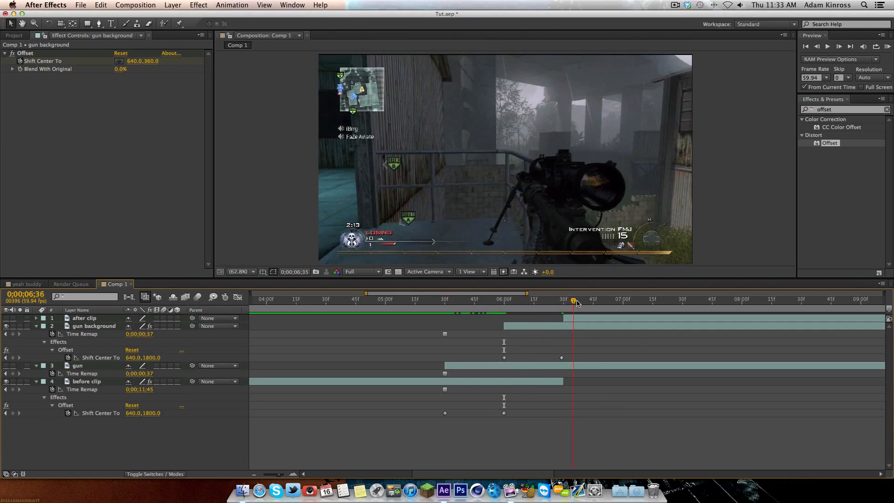
drag(575, 301, 563, 301)
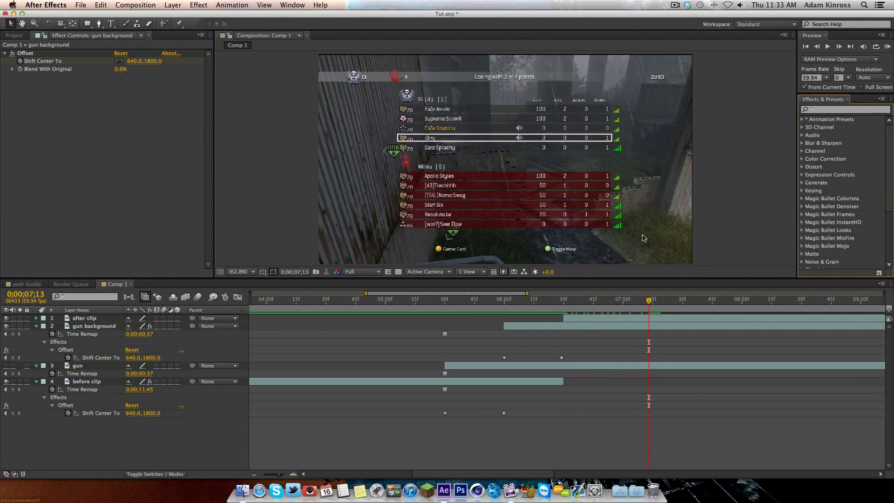
Draw and close Mask 1 around the sniper rifle silhouette on the gun layer
click(445, 299)
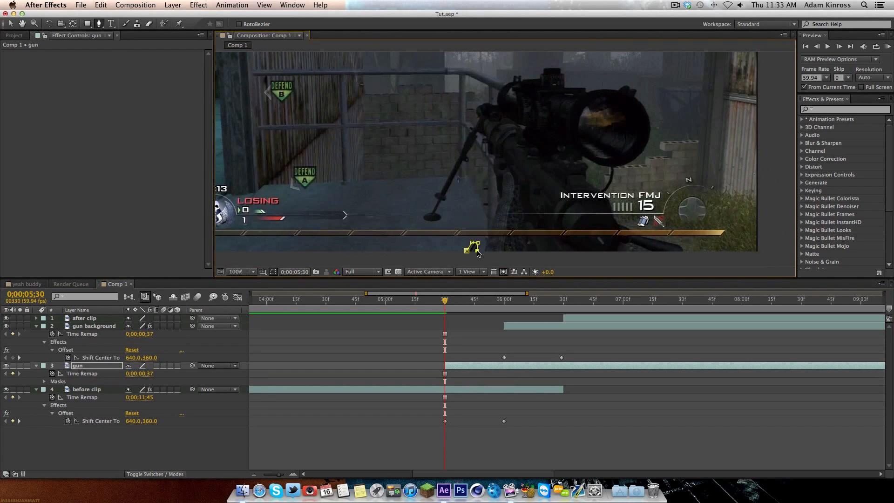
mouse_move(494, 215)
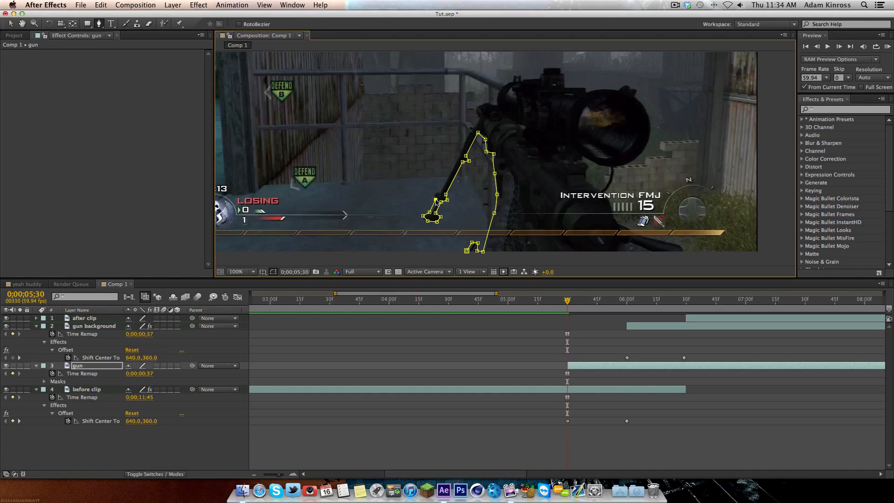
mouse_move(433, 198)
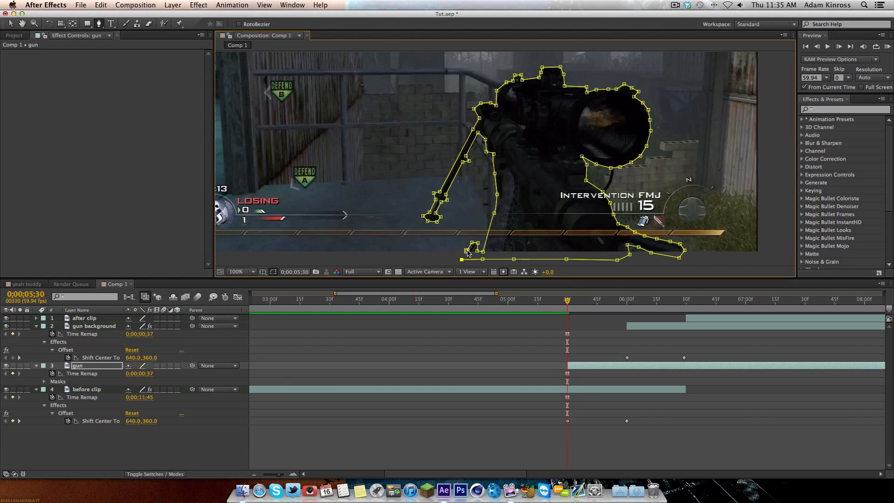
click(239, 272)
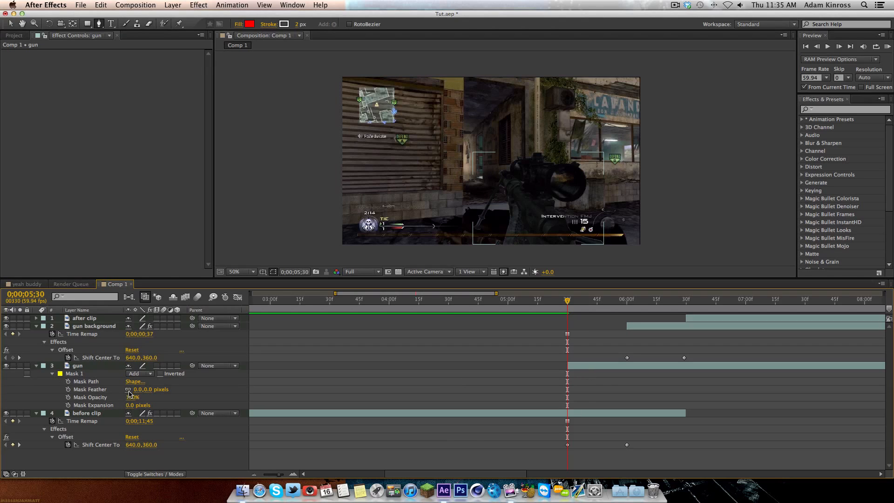
Reveal Mask 1's properties and select the gun layer, ready to animate its position
click(141, 390)
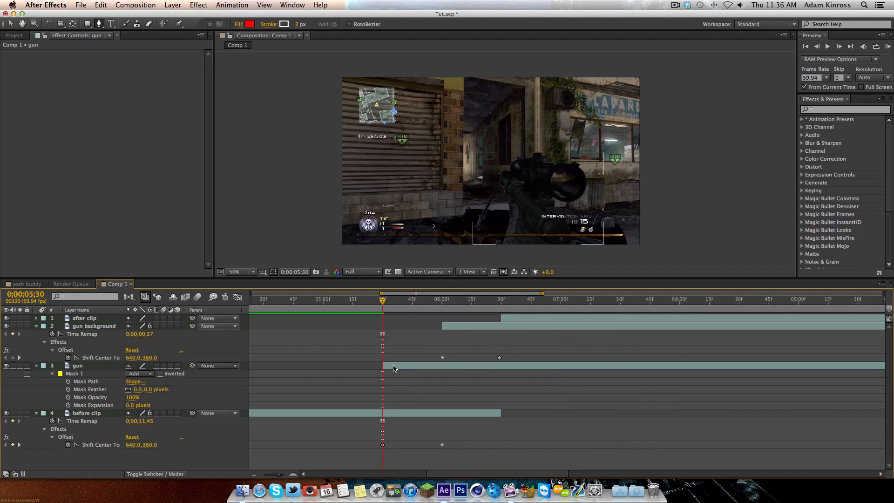
click(77, 365)
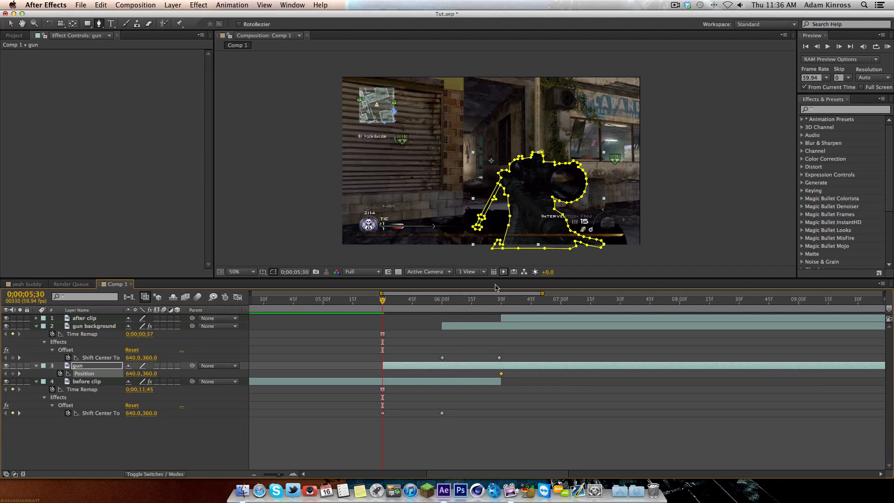
mouse_move(382, 302)
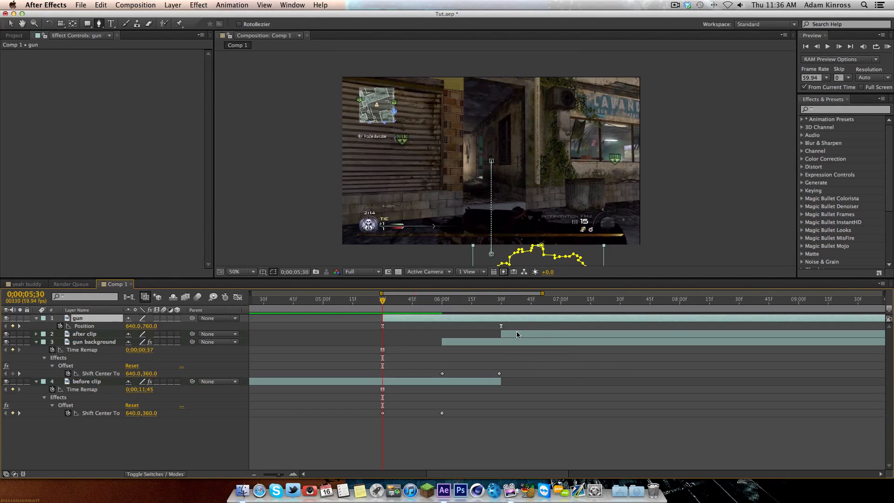
Trim the gun layer to end at 6:30 where the after clip begins, then scrub to check
click(84, 333)
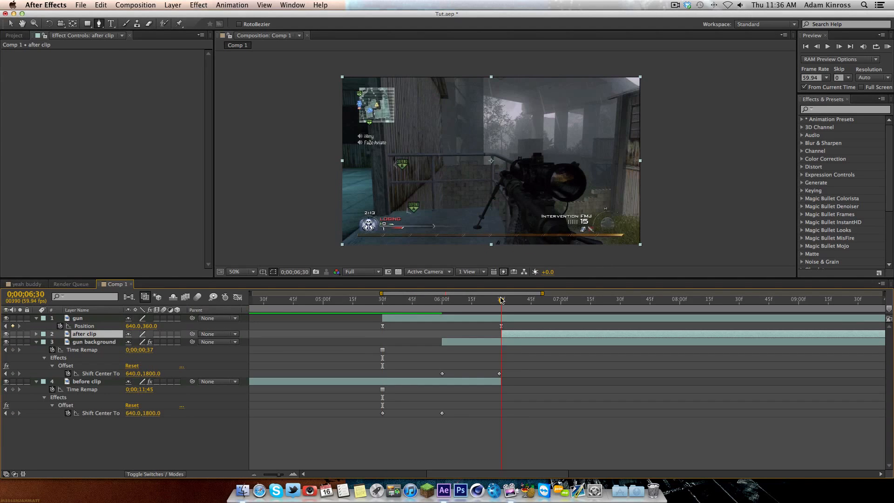
click(78, 318)
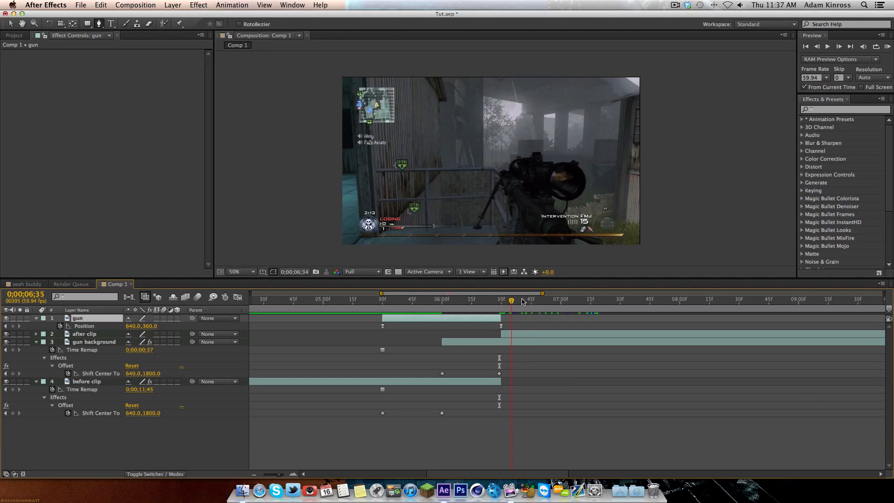
click(397, 299)
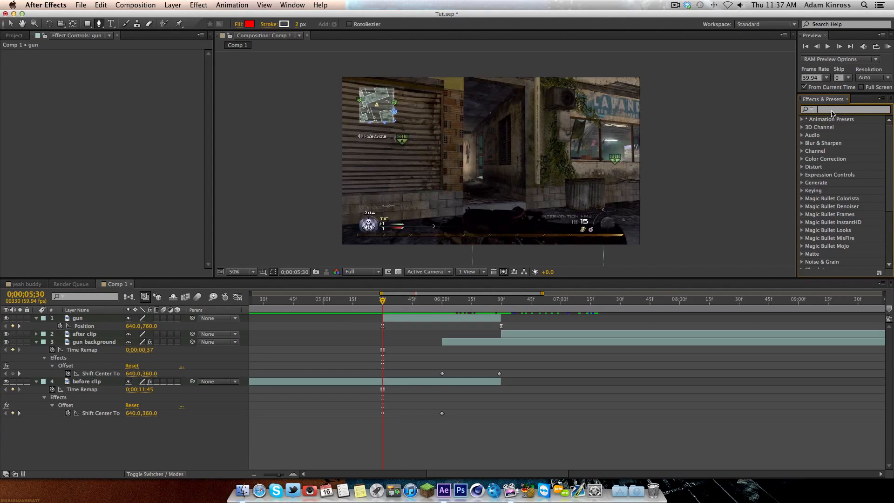
Find Fast Blur in Effects & Presets and create a new adjustment layer named 'blur'
text(fast blur)
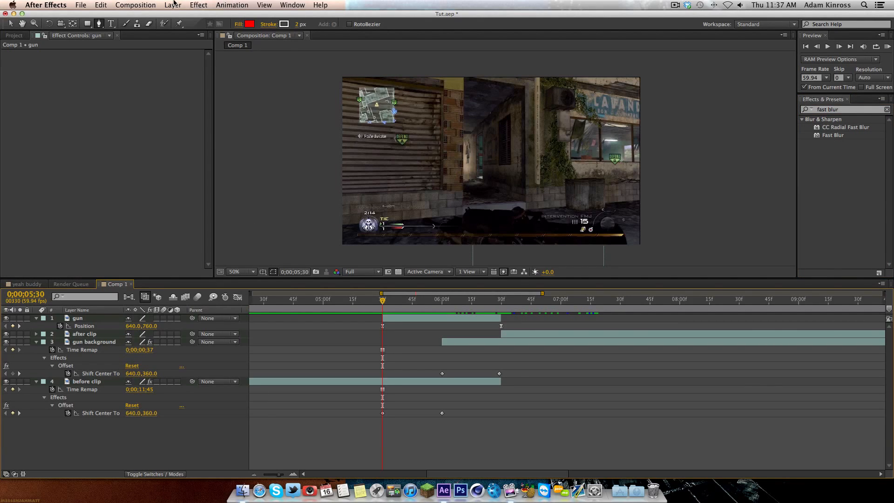
click(172, 4)
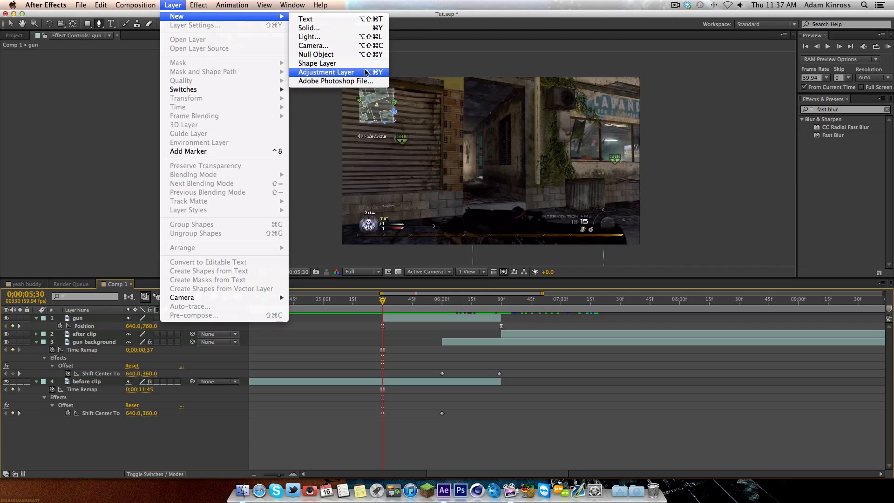
click(326, 72)
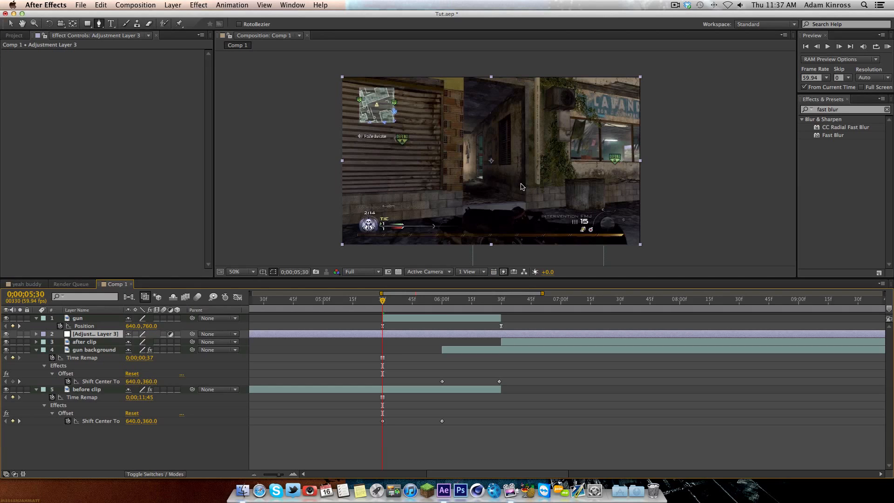
mouse_move(499, 177)
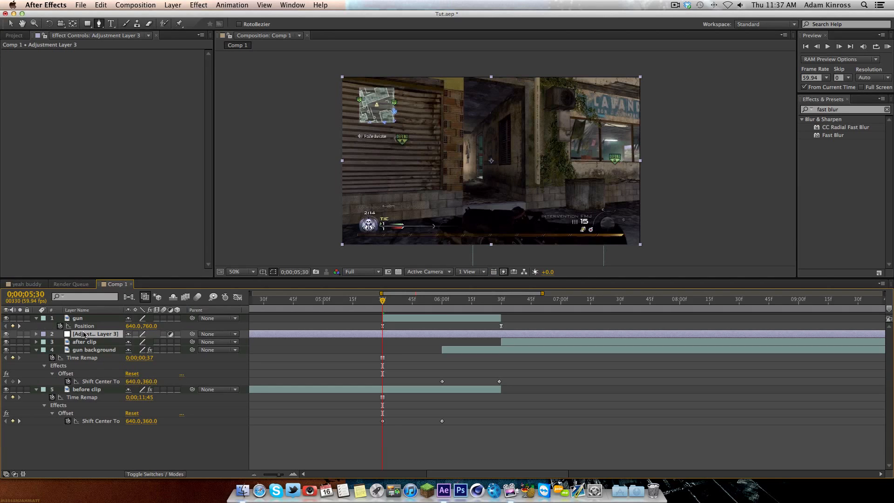
double_click(96, 334)
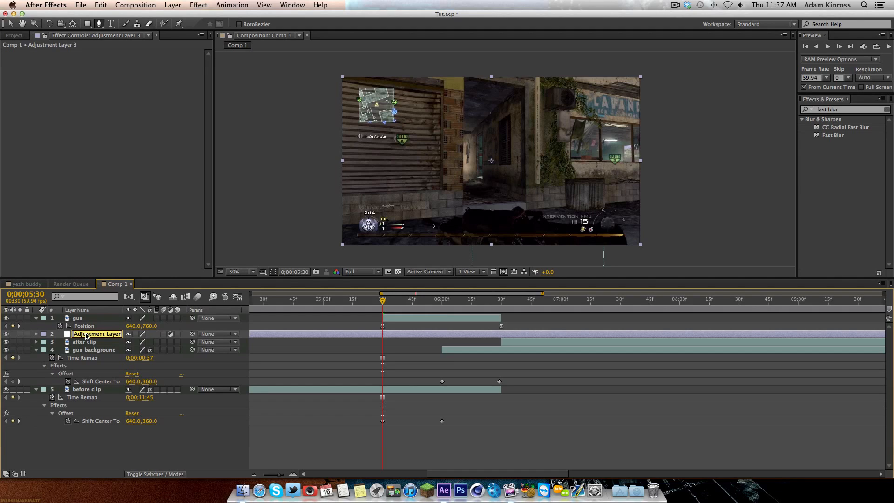
text(blur)
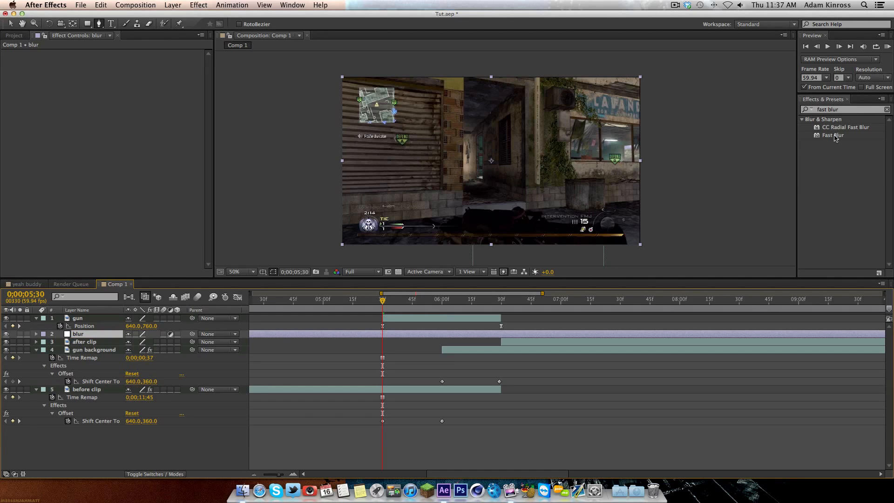
Apply Fast Blur with Repeat Edge Pixels on the blur layer, keyframing blurriness to 50 at 6:00
double_click(833, 135)
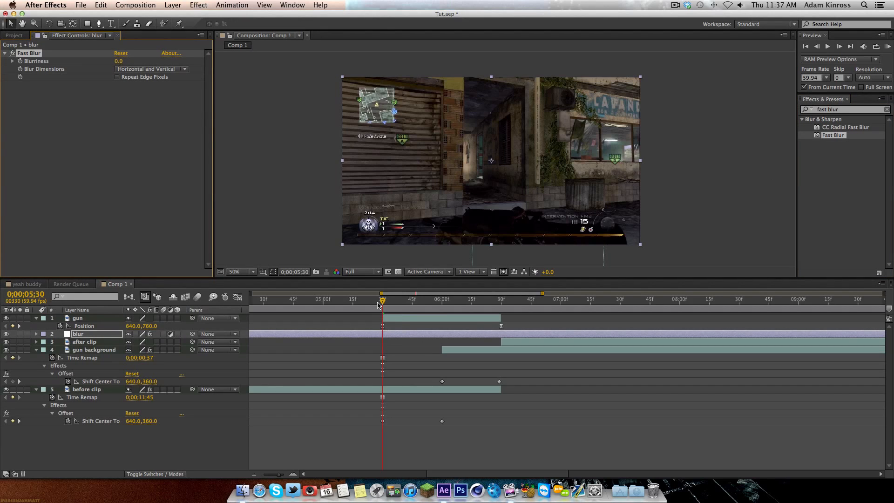
mouse_move(48, 97)
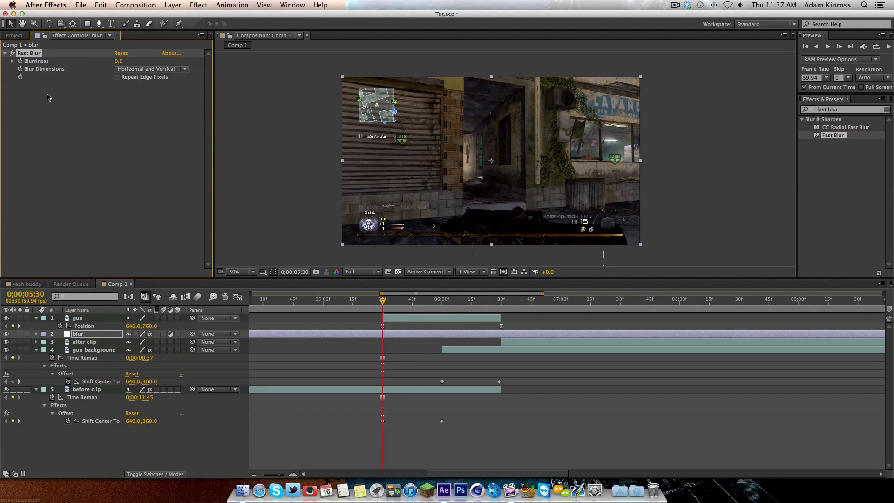
click(20, 62)
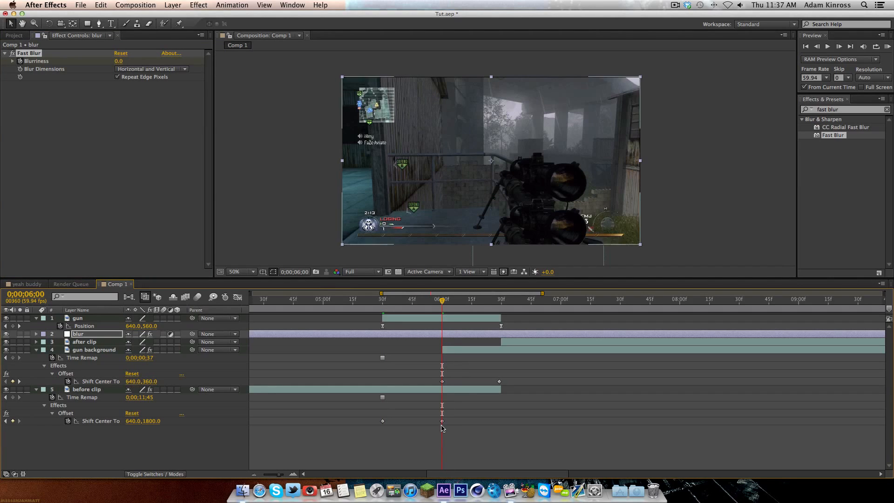
click(121, 62)
text(50)
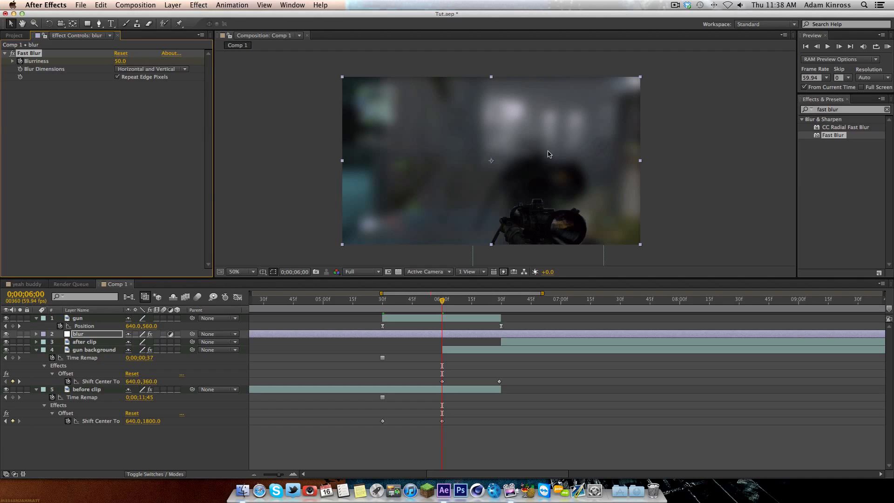
click(116, 76)
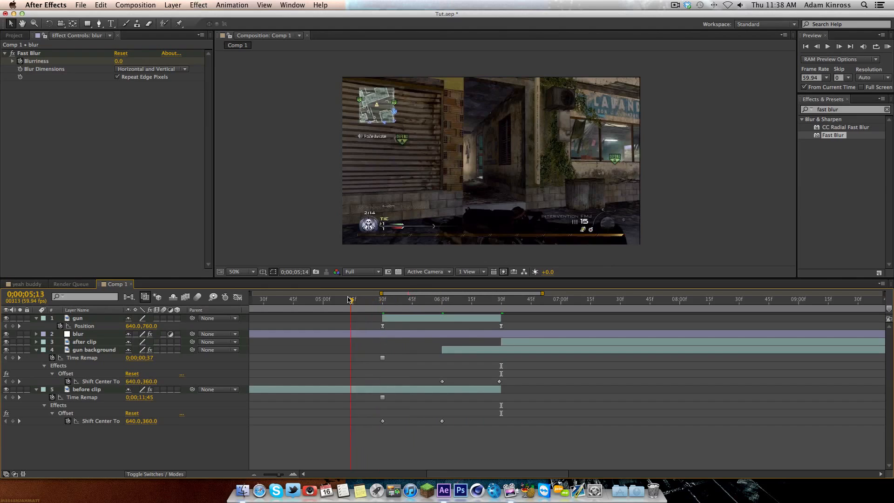
click(333, 299)
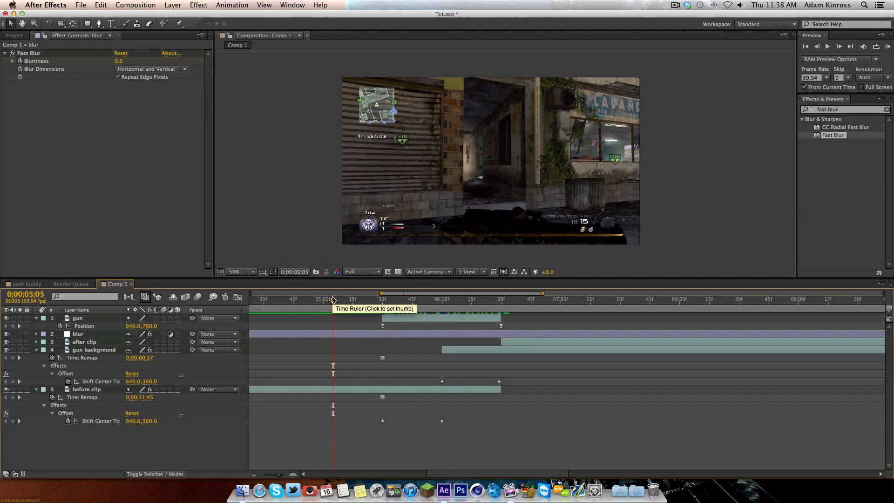